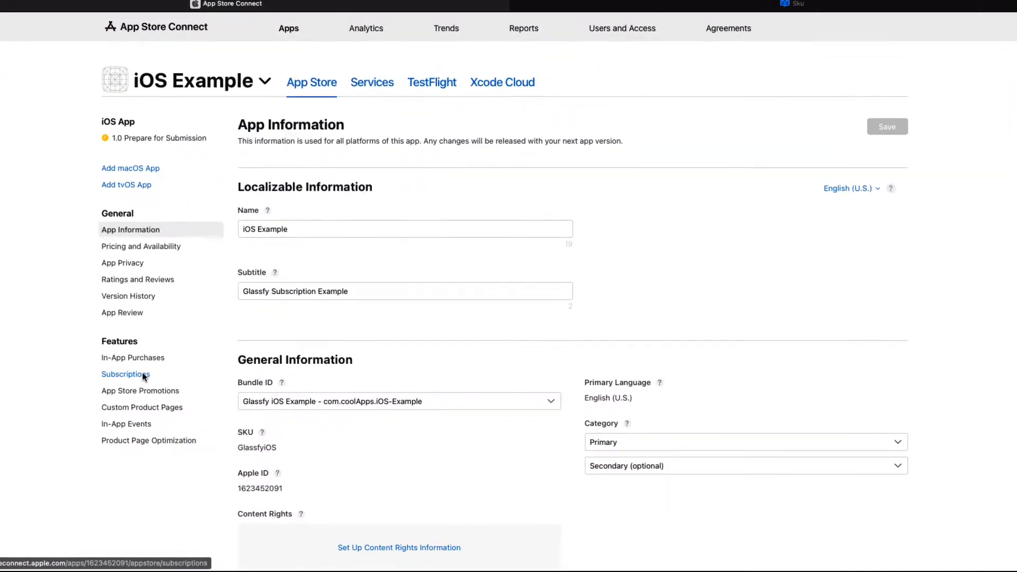
- Create a subscription group with reference name 'Pro Access' for the iOS Example app
click(122, 374)
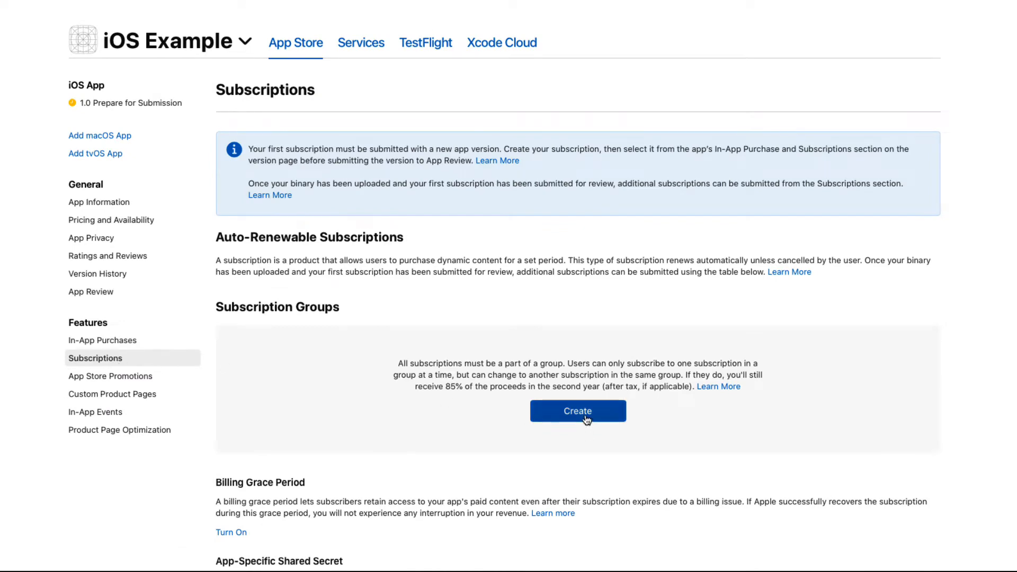
click(577, 411)
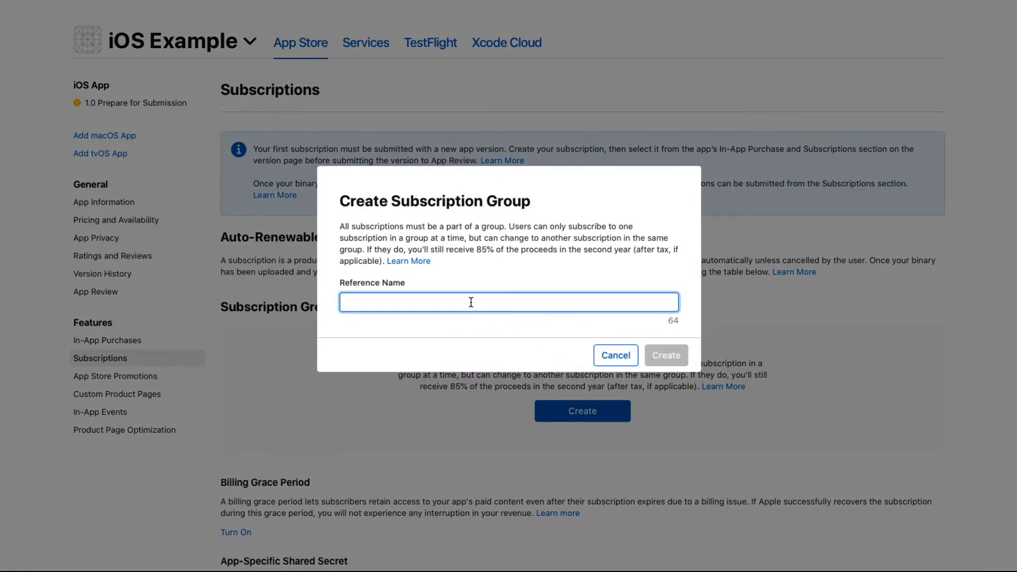
text(Pro Access)
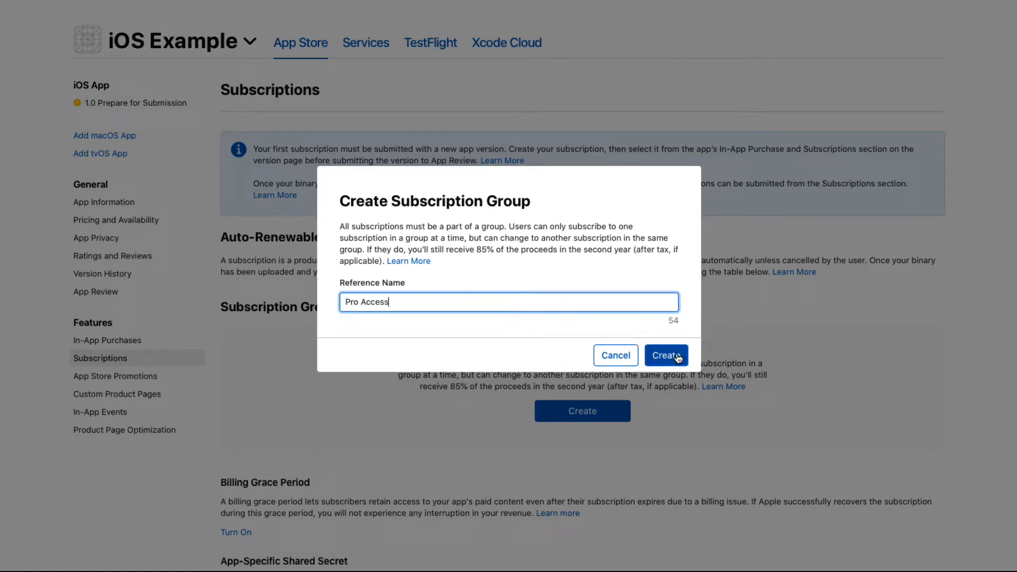
click(665, 355)
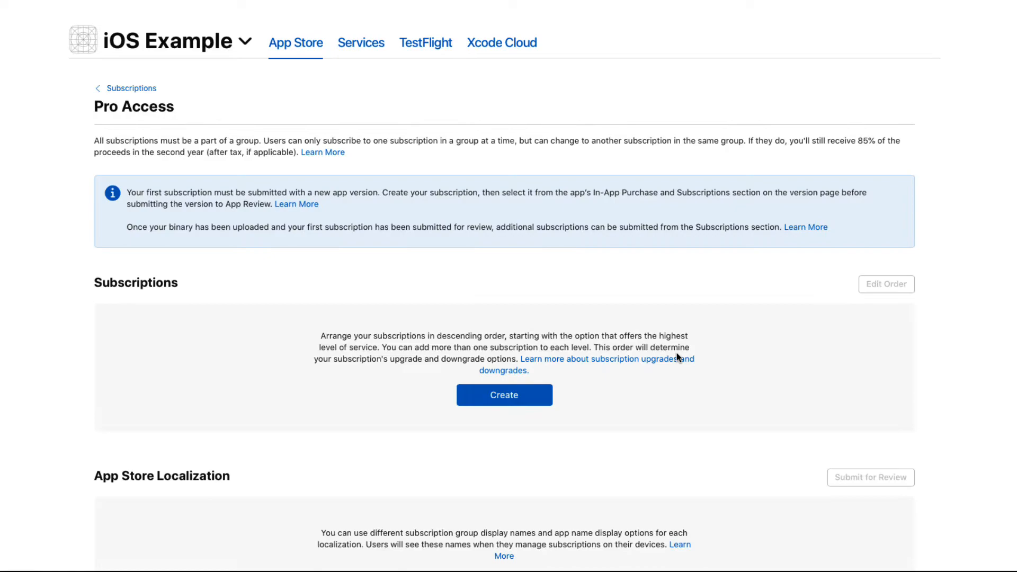
- Add an English (U.S.) localization giving the group the display name 'Pro Access'
scroll(down, 3)
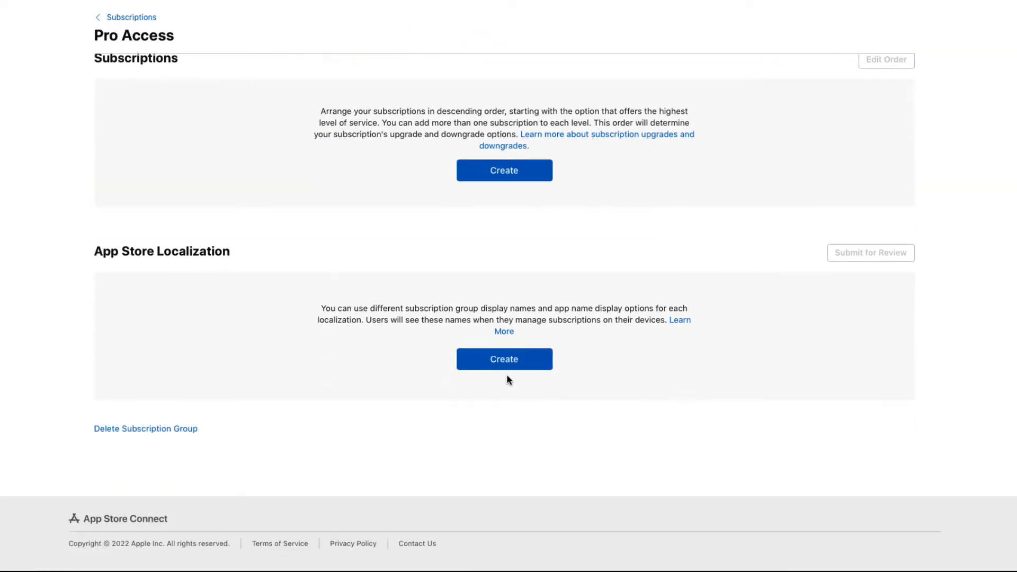
click(504, 359)
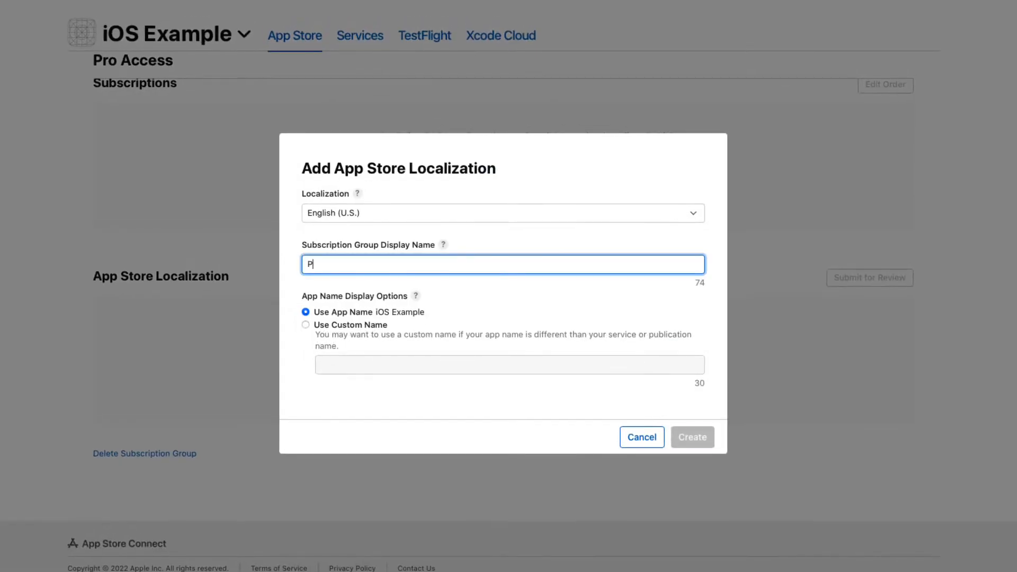
text(ro Access)
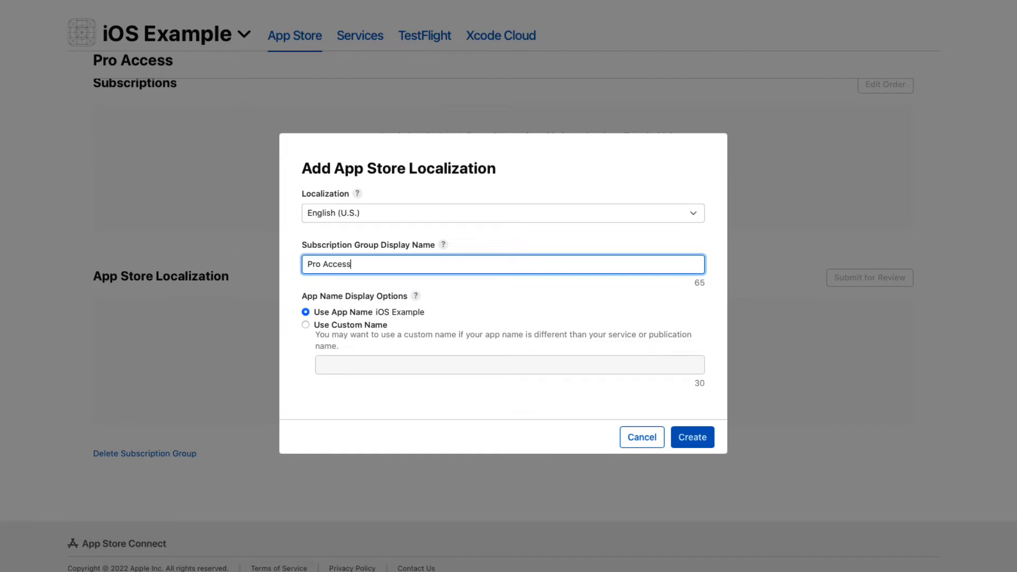
mouse_move(733, 471)
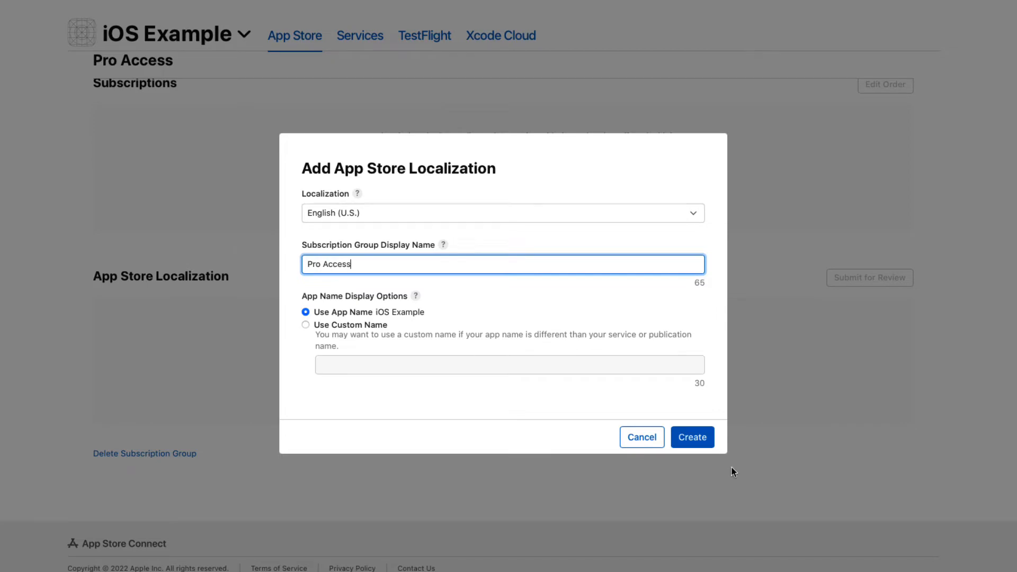
click(692, 436)
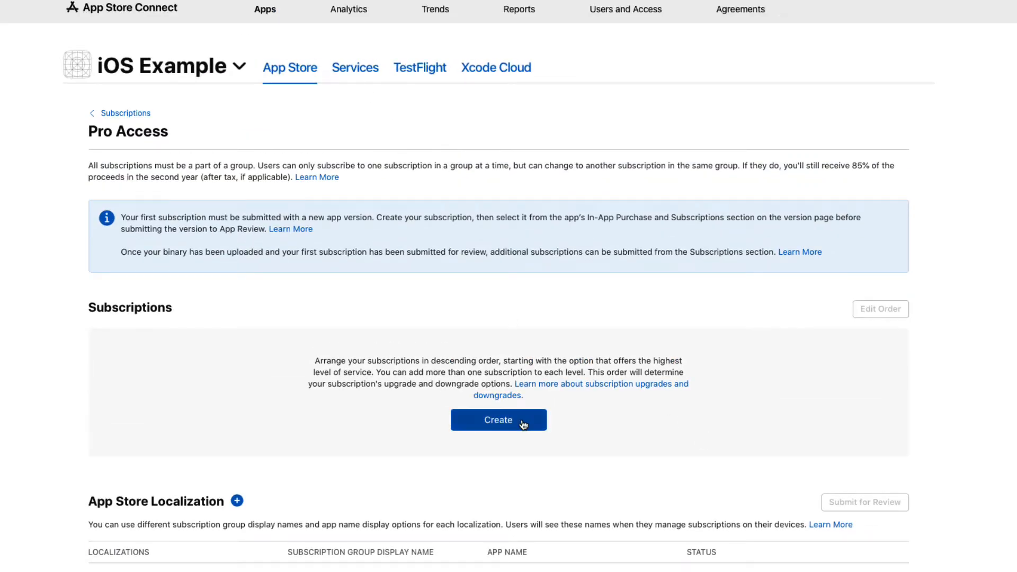
- Create 'Monthly Subscription' with product ID iOS_app_proaccess_monthly_199 in the Pro Access group
click(498, 420)
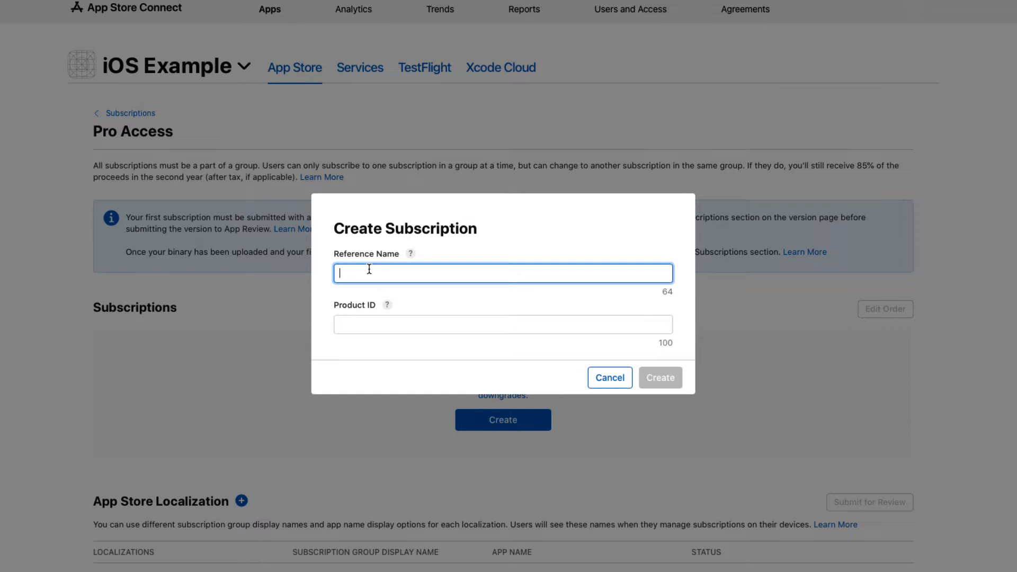
text(Monthly Subscr)
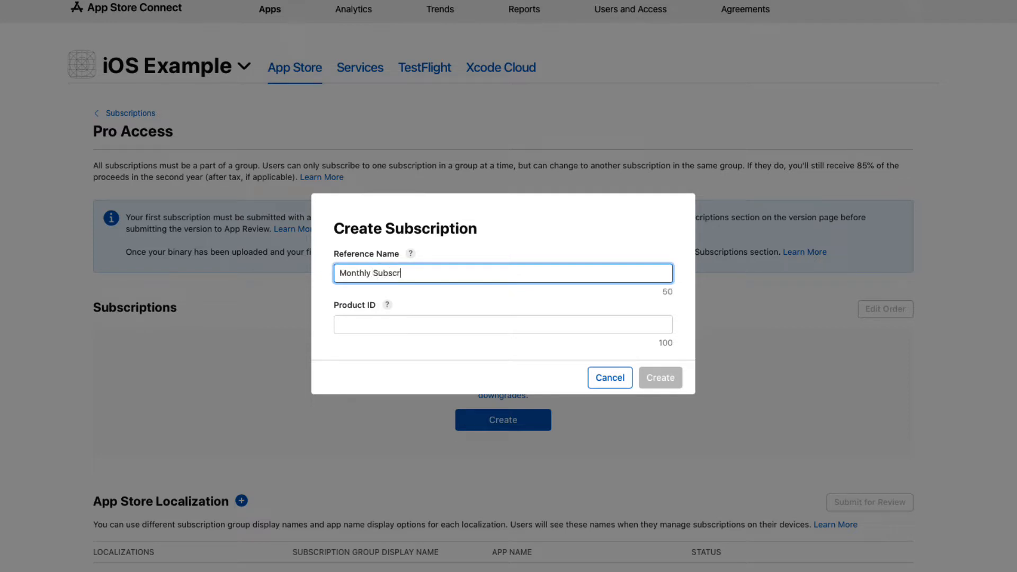
text(iOS_app_proaccess_monthly_19)
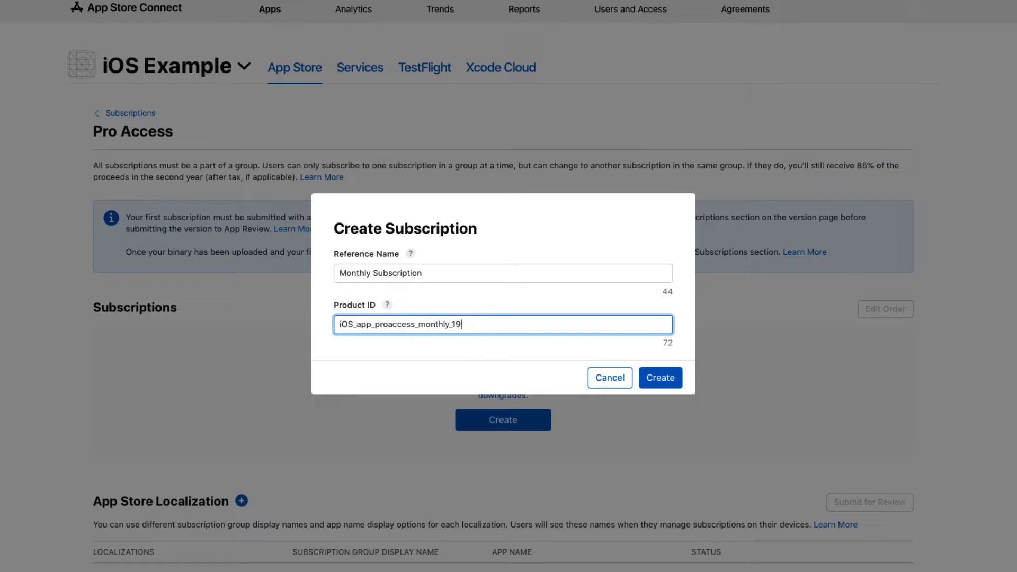
click(660, 377)
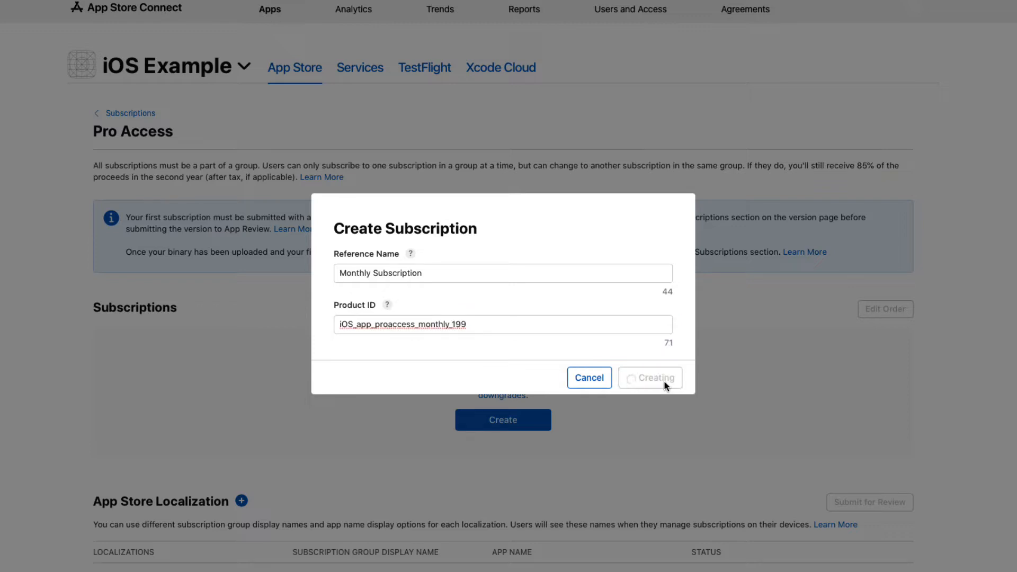
click(649, 377)
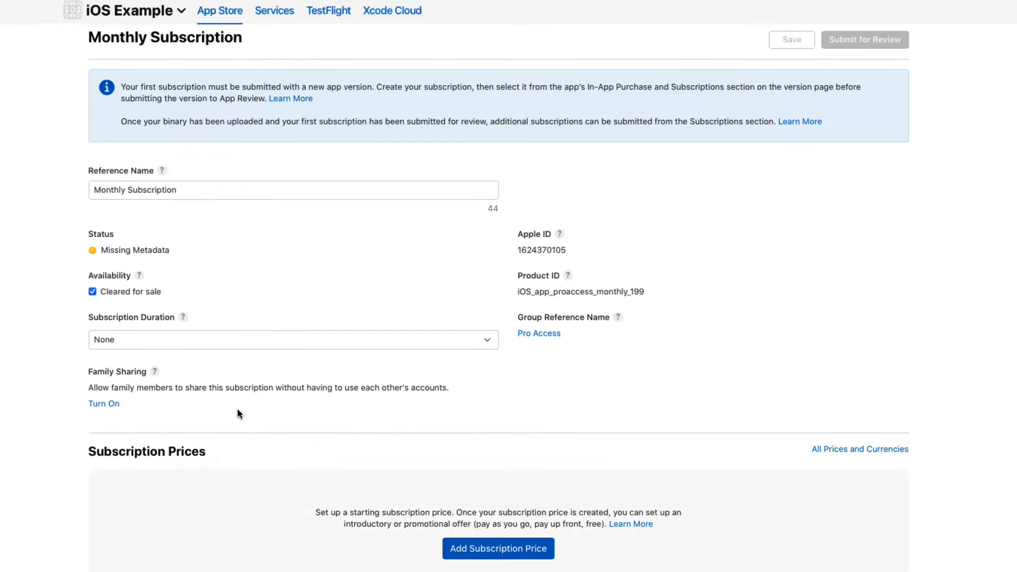
- Choose the Monthly Subscription's duration and begin adding its subscription price
click(293, 339)
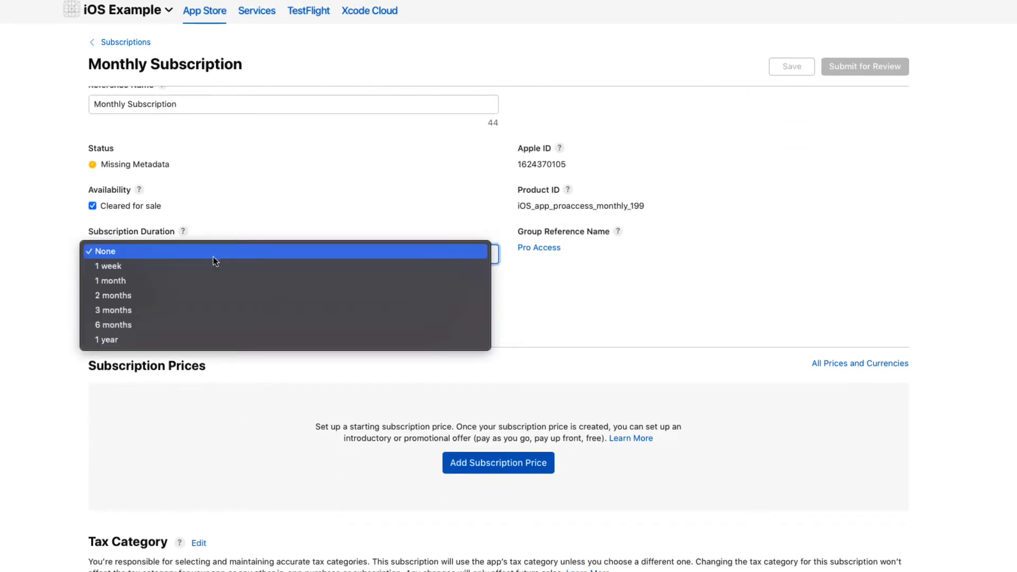
click(110, 280)
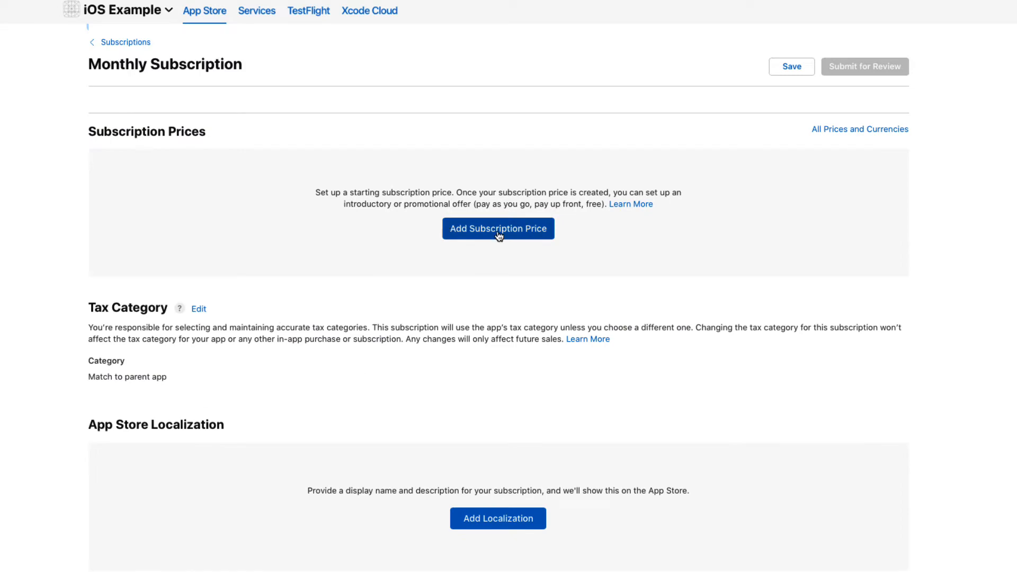
click(498, 229)
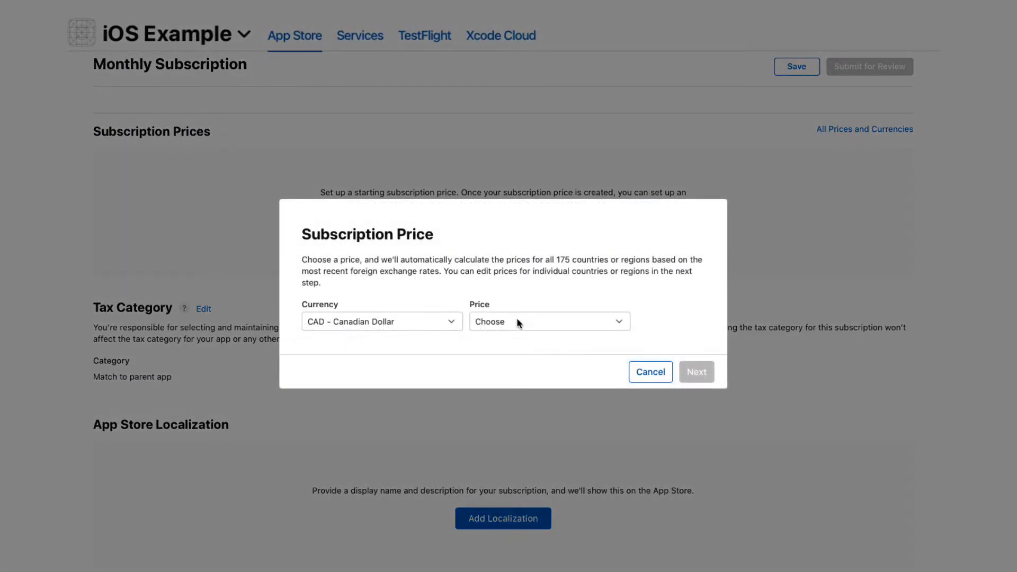
- Set a $1.99 CAD starting price and confirm it for all countries and regions
click(548, 321)
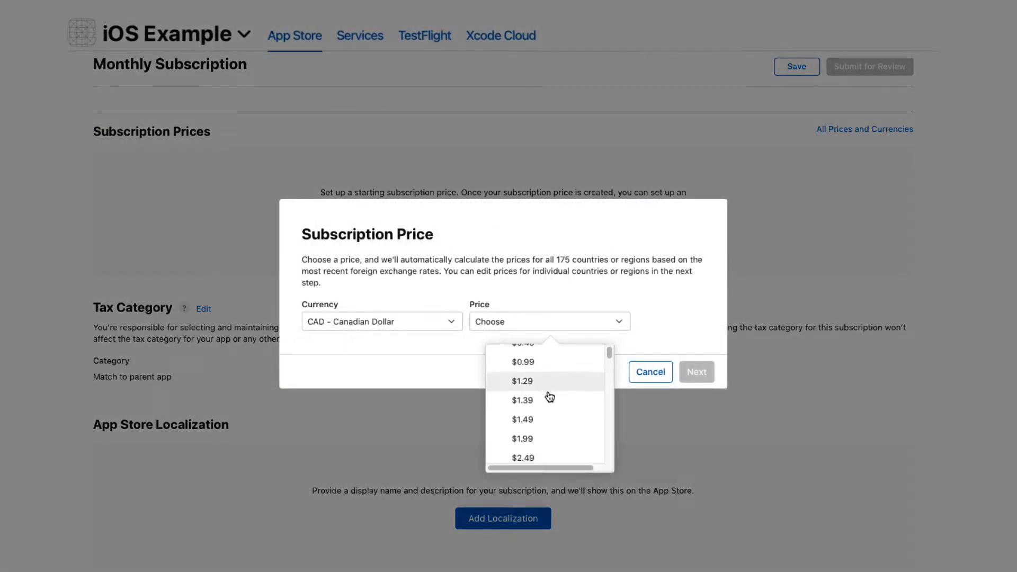
click(522, 438)
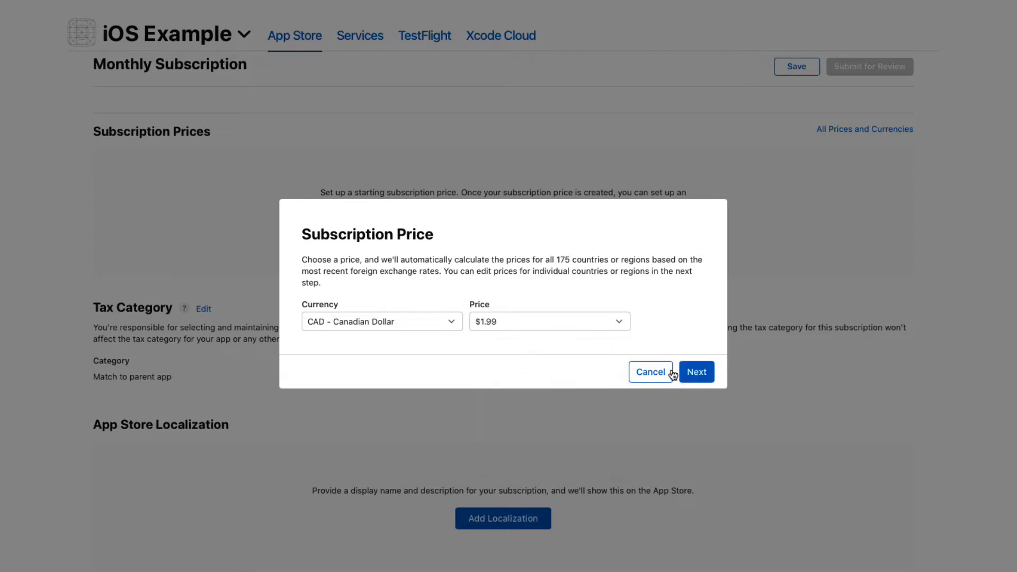
click(696, 372)
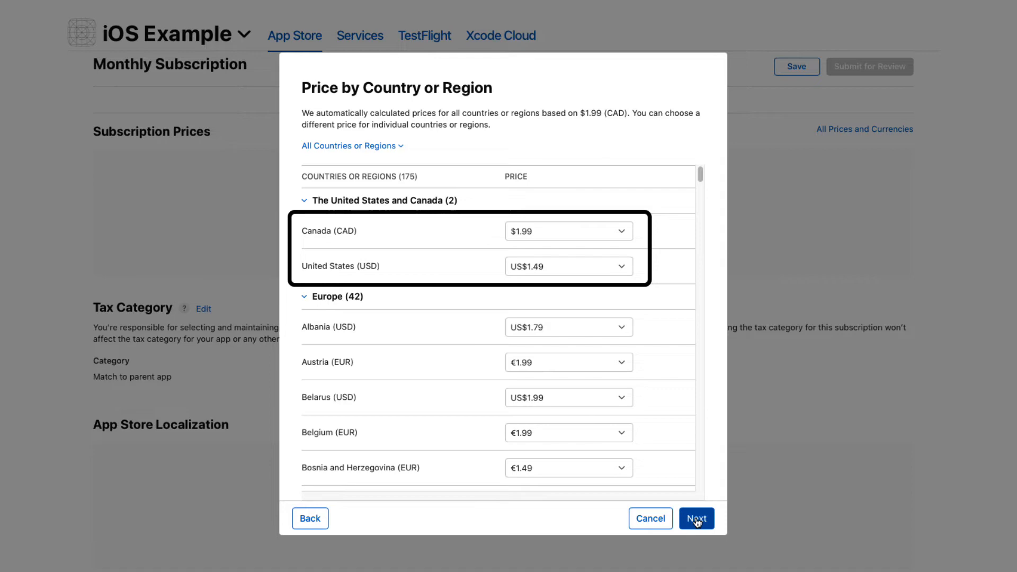
click(696, 518)
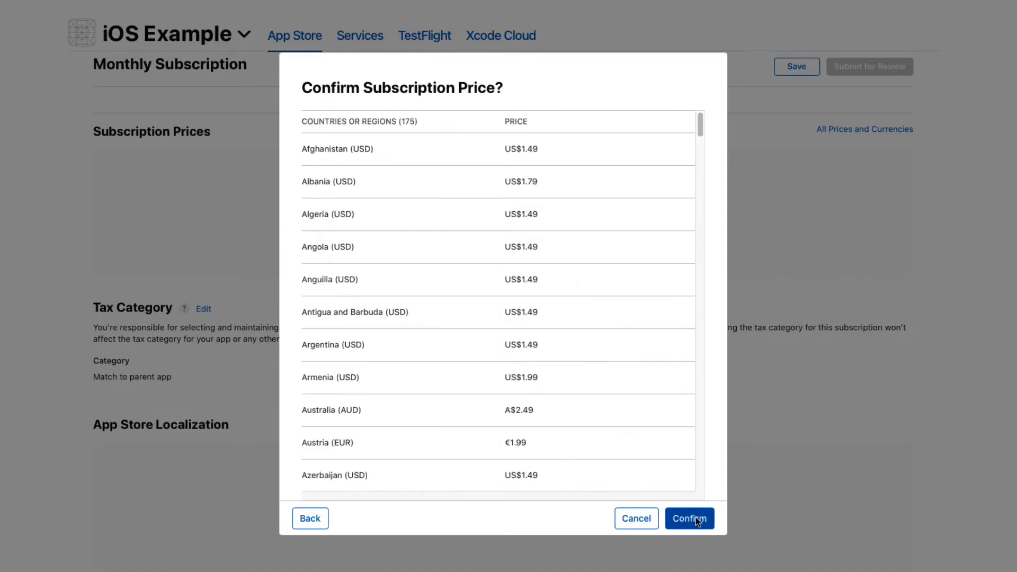
click(688, 518)
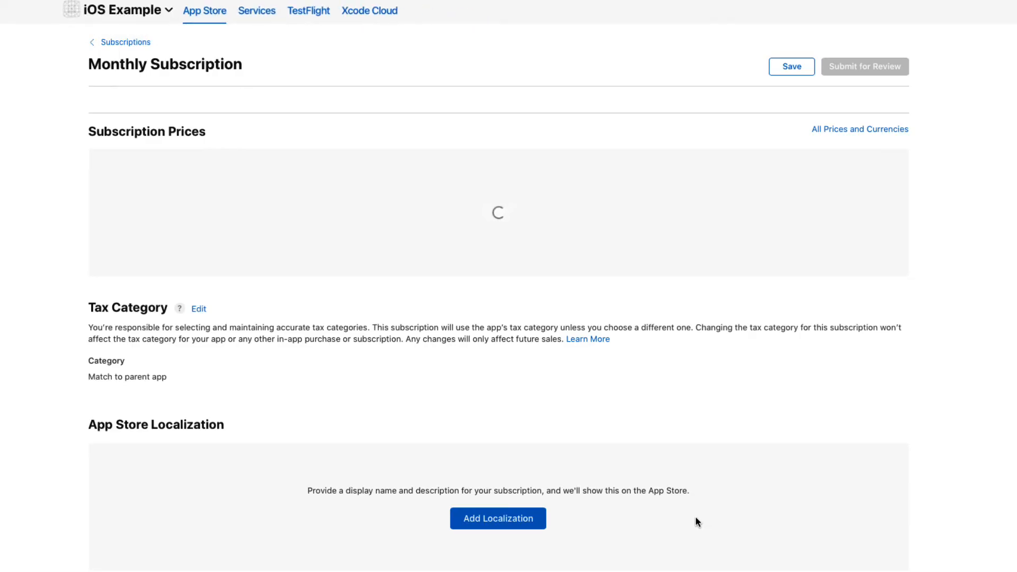
mouse_move(498, 518)
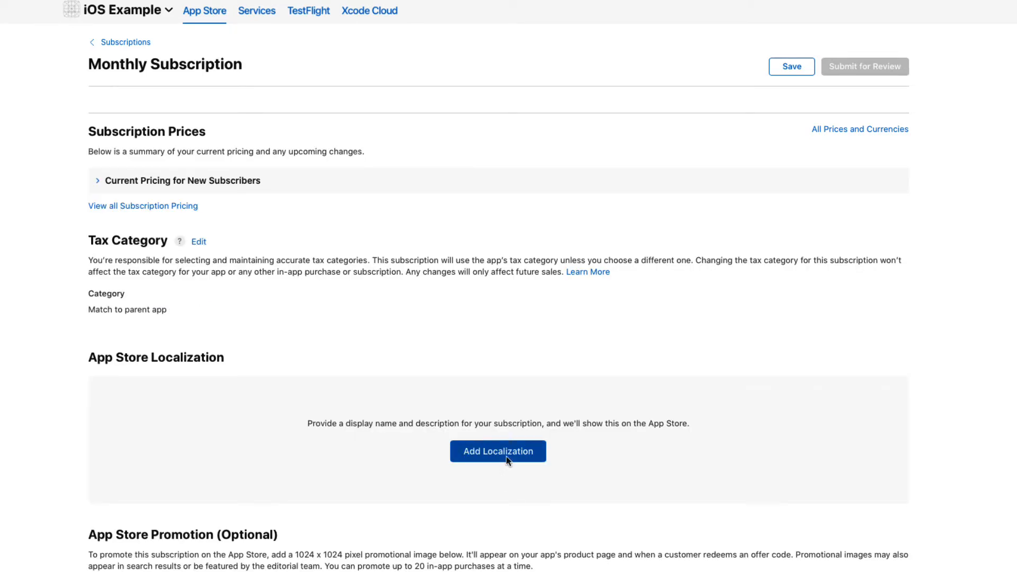
- Add the 'Pro Access (Monthly)' English (U.S.) localization and save the Monthly Subscription
click(498, 452)
text(Pro Access (Monthly))
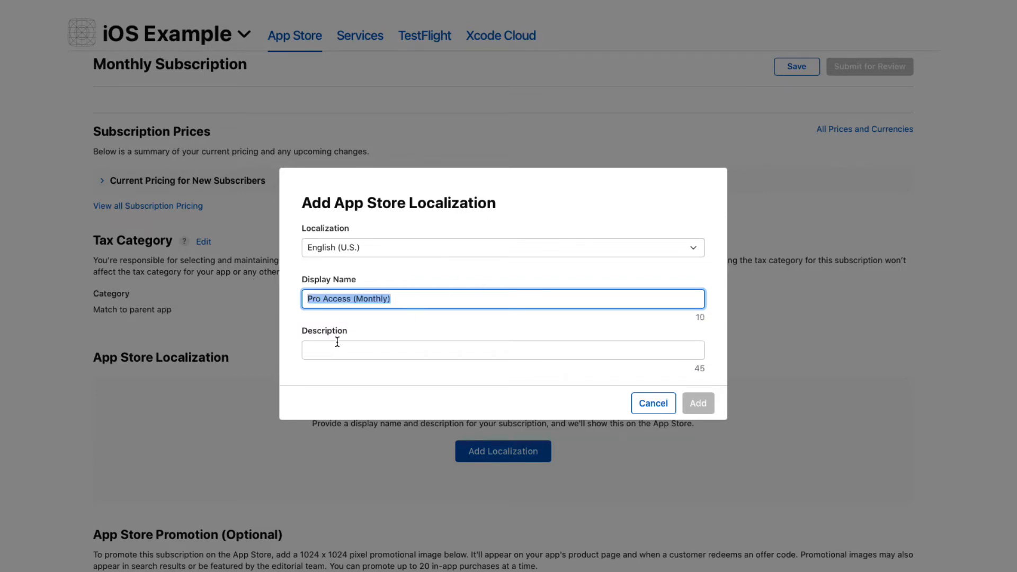
click(698, 402)
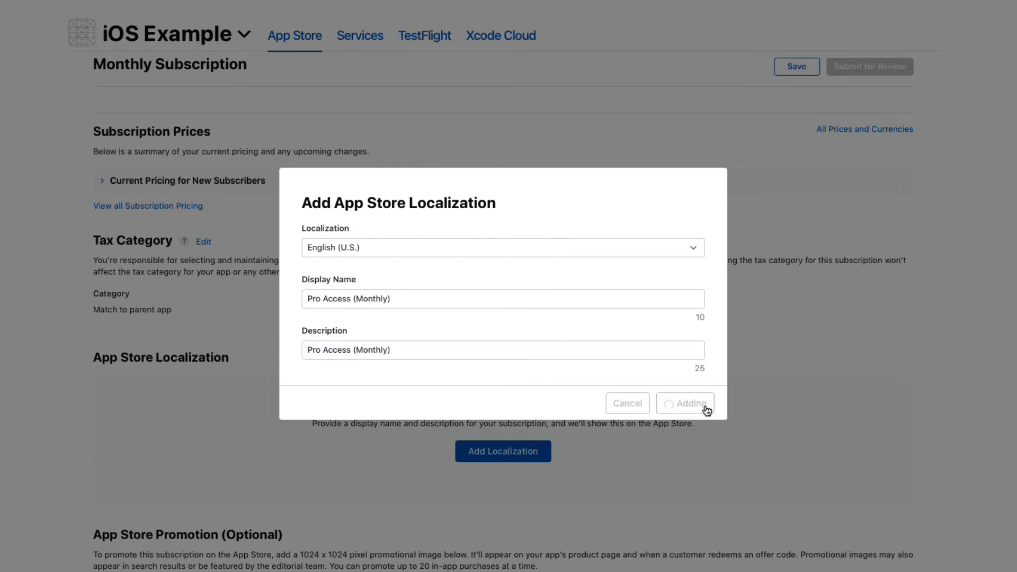
click(685, 403)
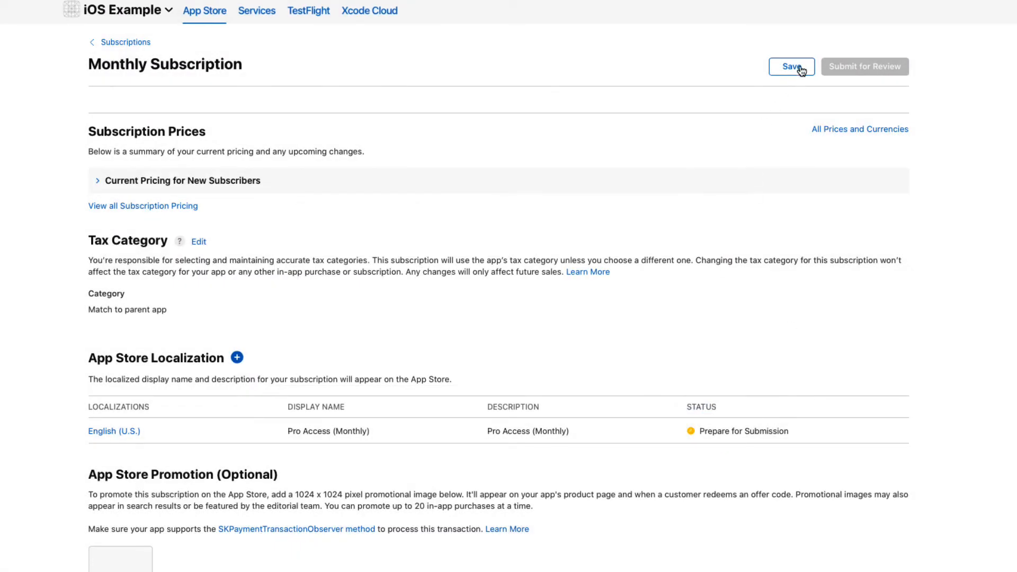
click(790, 66)
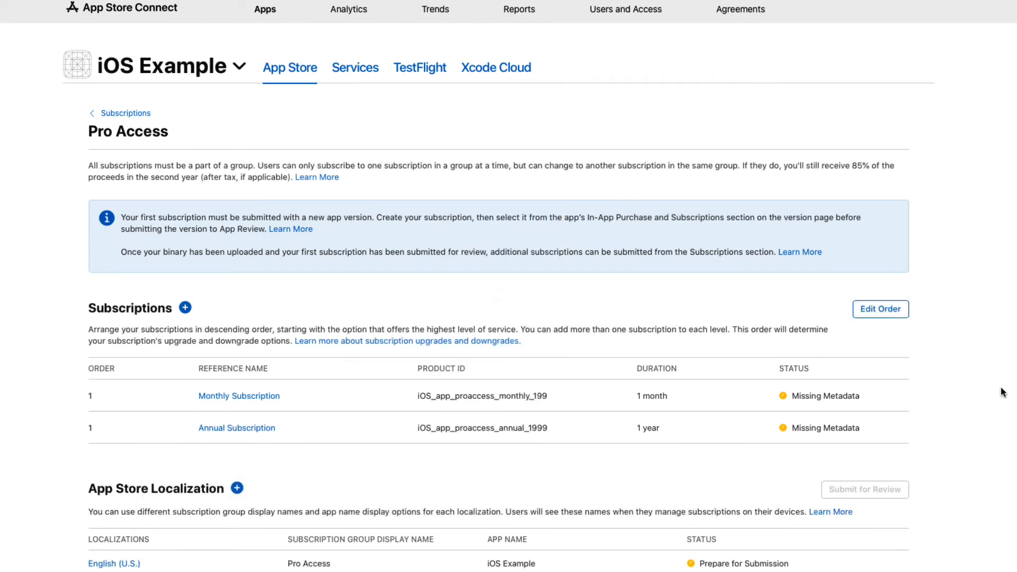
- Copy the Apple S2S notification URL from Glassfy settings and return to App Store Connect
click(125, 114)
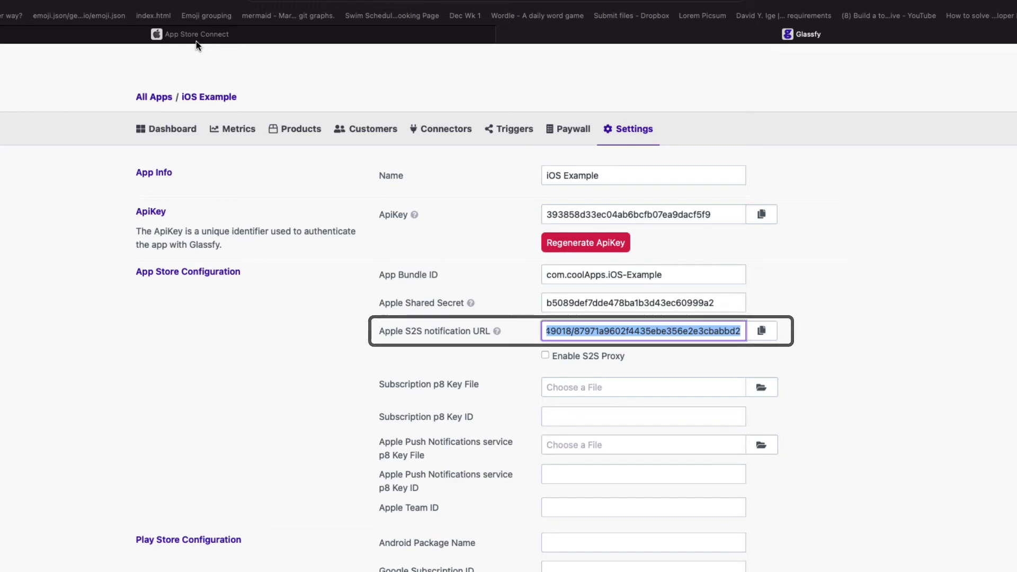
click(196, 34)
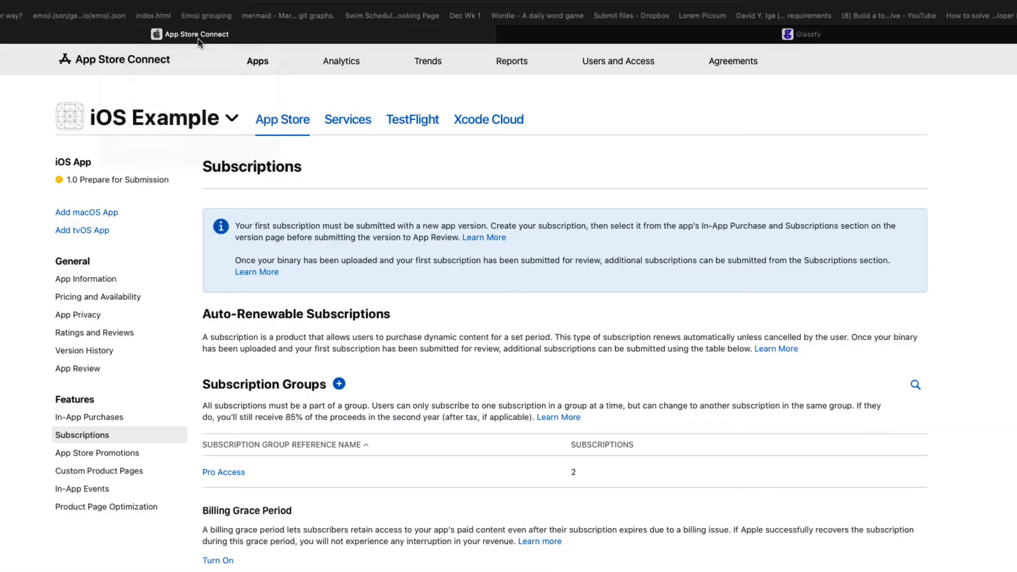
mouse_move(84, 278)
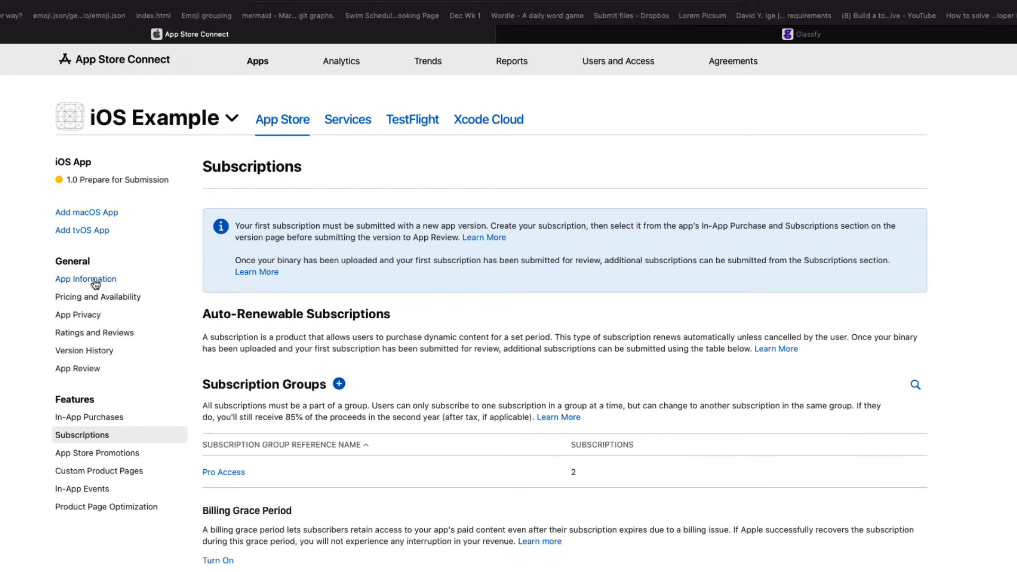
- Show the App Information page's App Store Server Notifications section
click(85, 279)
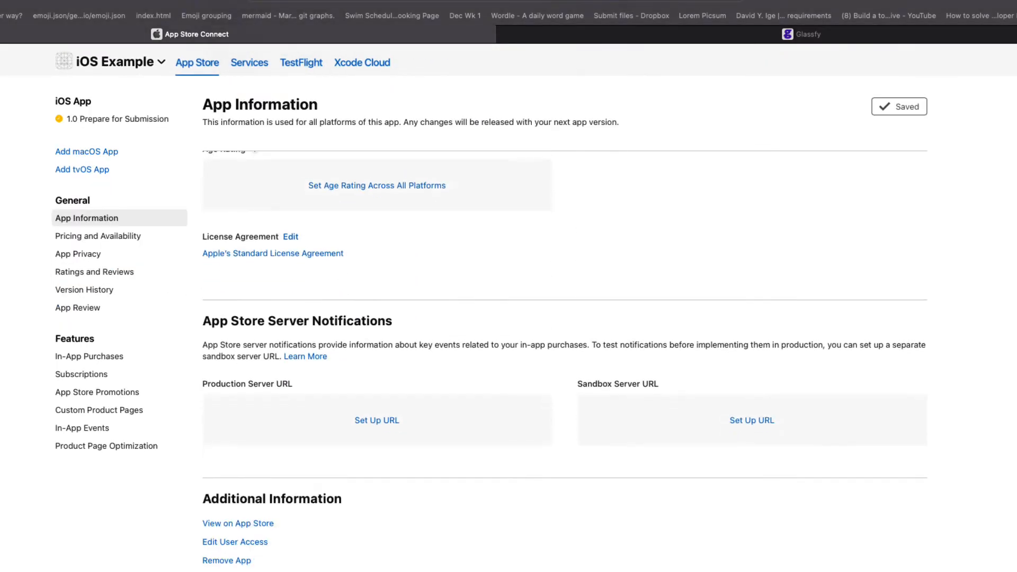
scroll(down, 3)
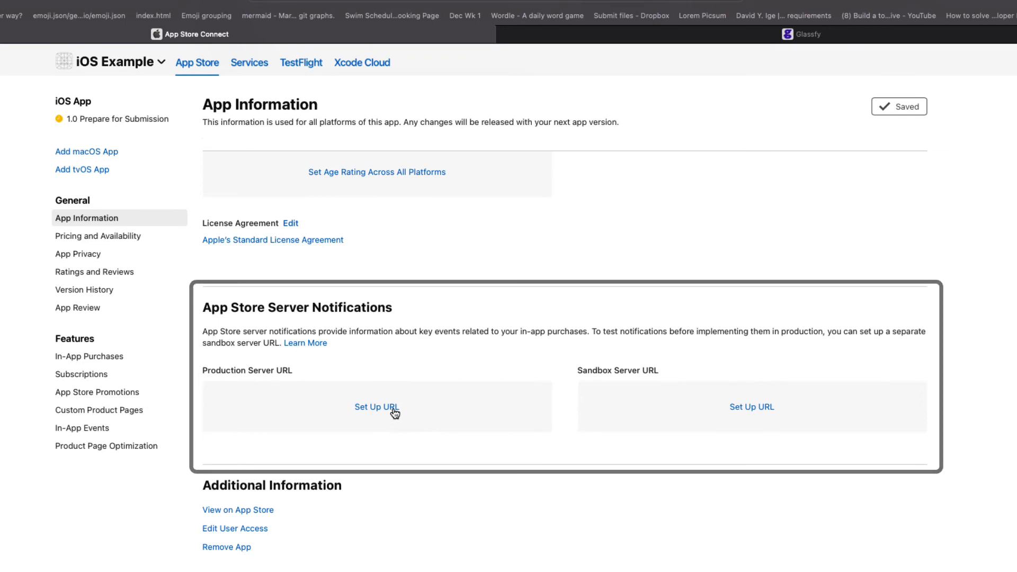
- Save the Glassfy URL as production server URL and enter it for the sandbox server URL
click(377, 407)
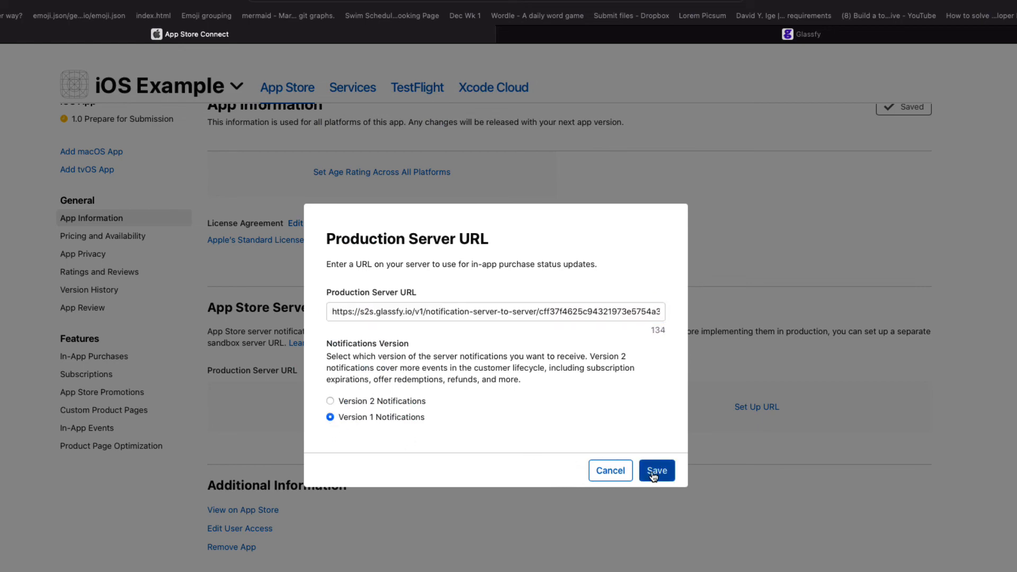
click(656, 470)
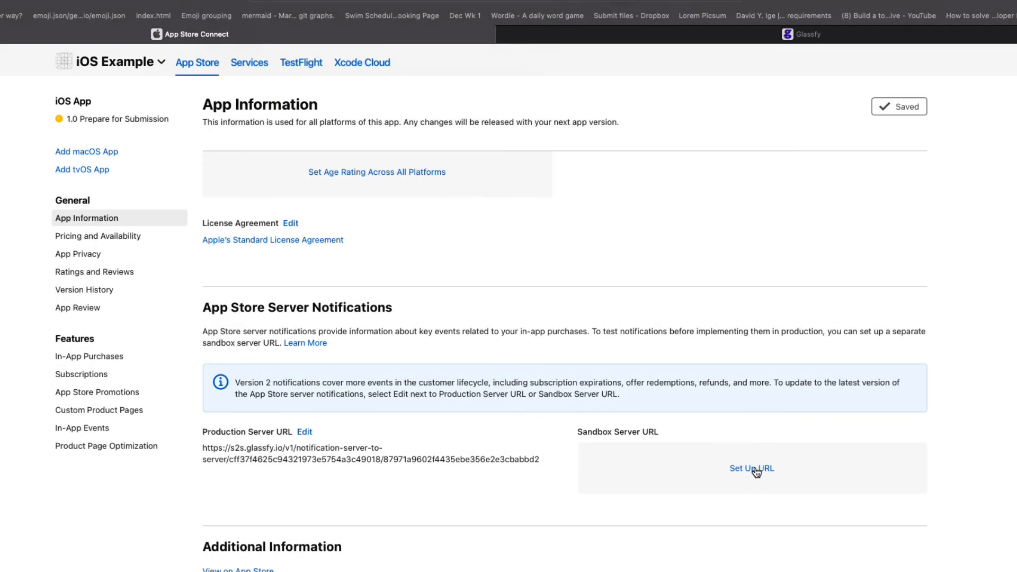
click(751, 468)
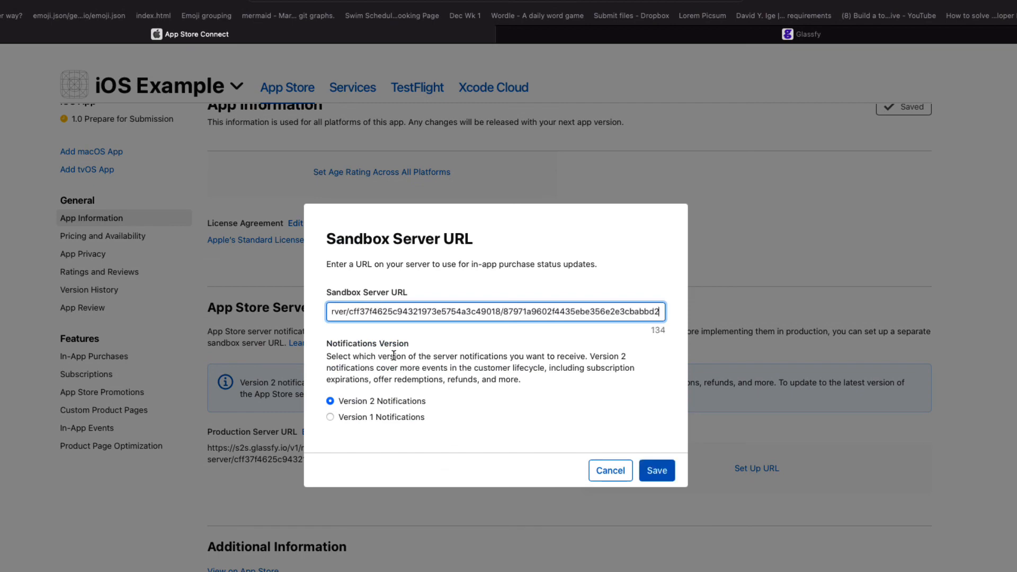